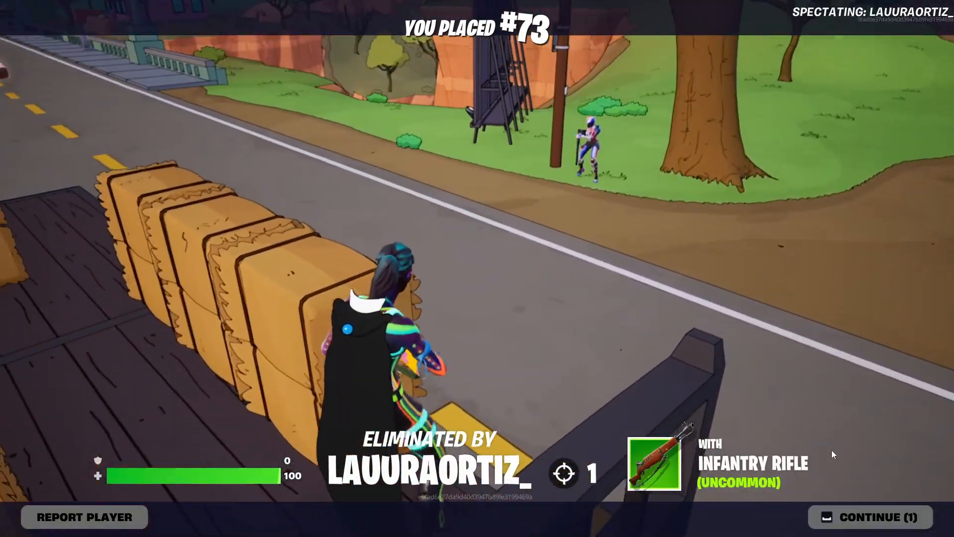
Leave the elimination screen, set Rendering Mode to Performance and Frame Rate Limit to 144 FPS
left_click(869, 517)
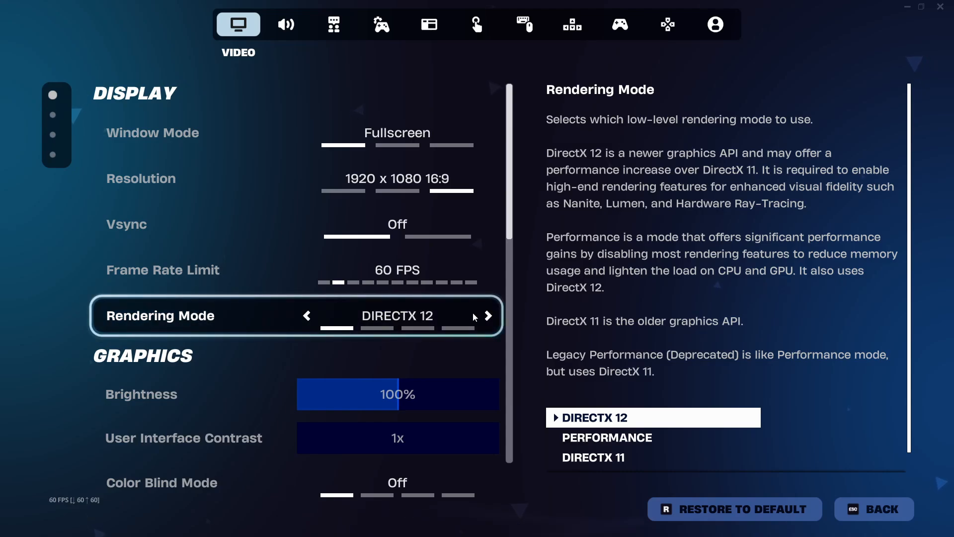
left_click(490, 317)
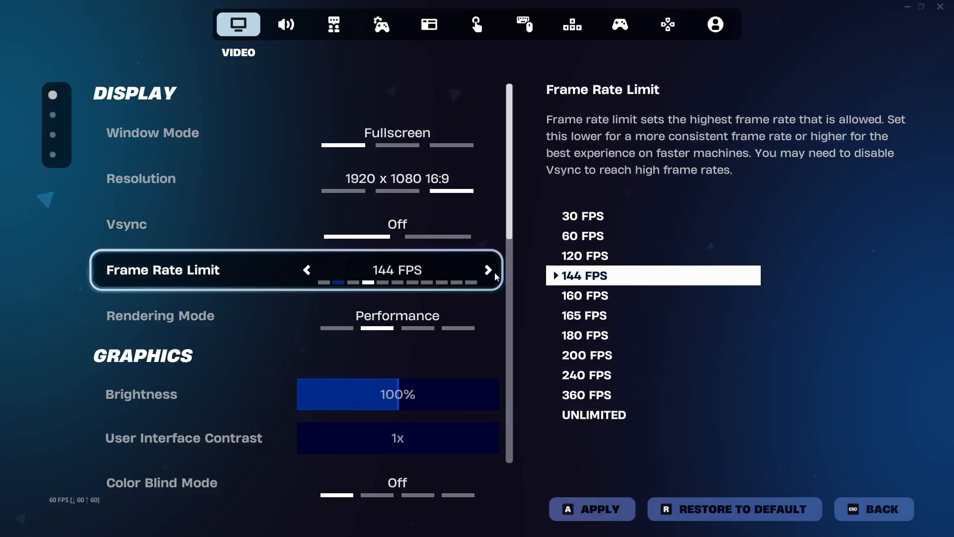
left_click(488, 271)
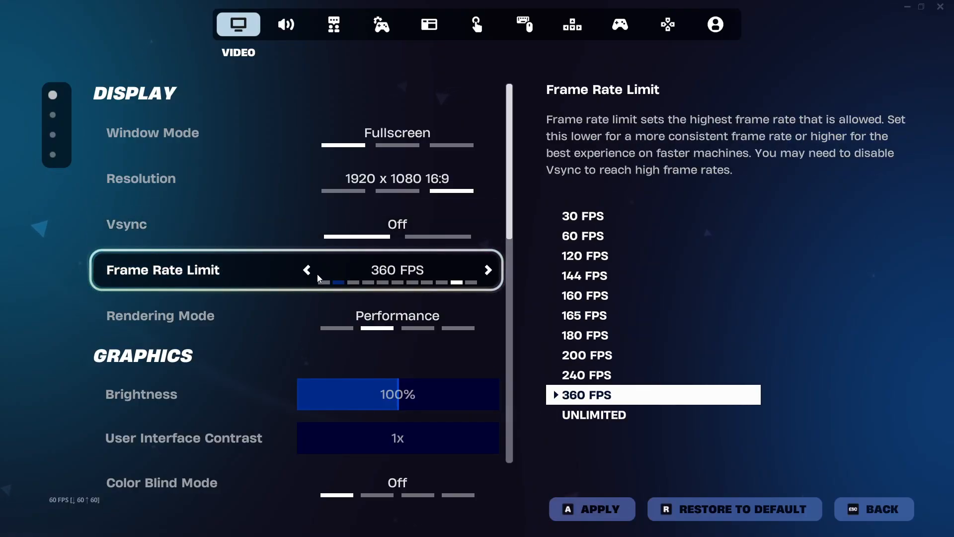
left_click(306, 270)
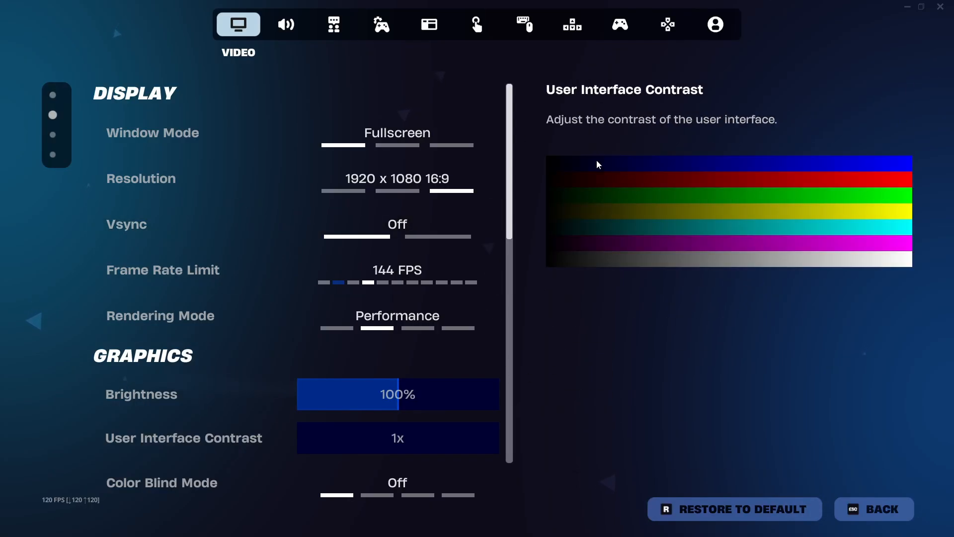
Set View Distance to Epic and NVIDIA Reflex Low Latency to On +Boost, then move to Audio settings
scroll("down", 3)
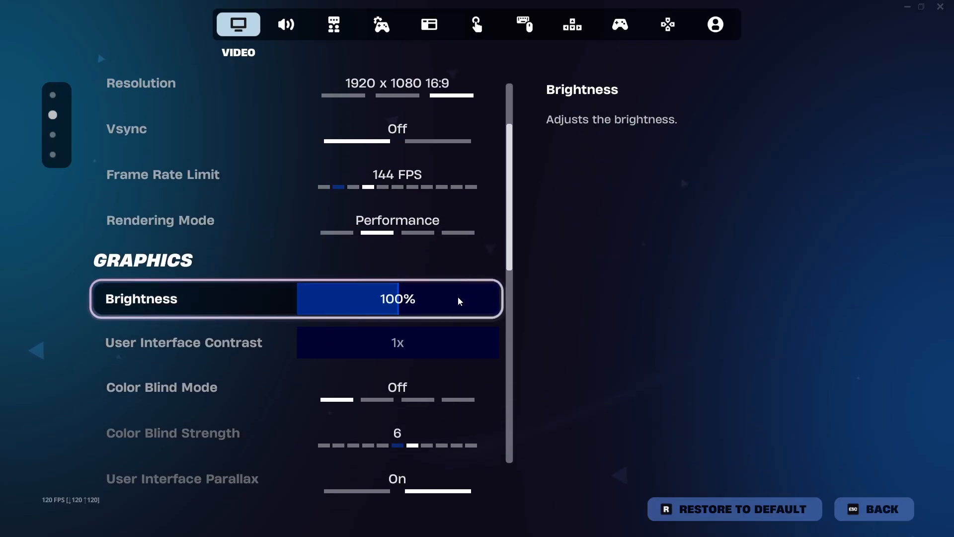
scroll("down", 3)
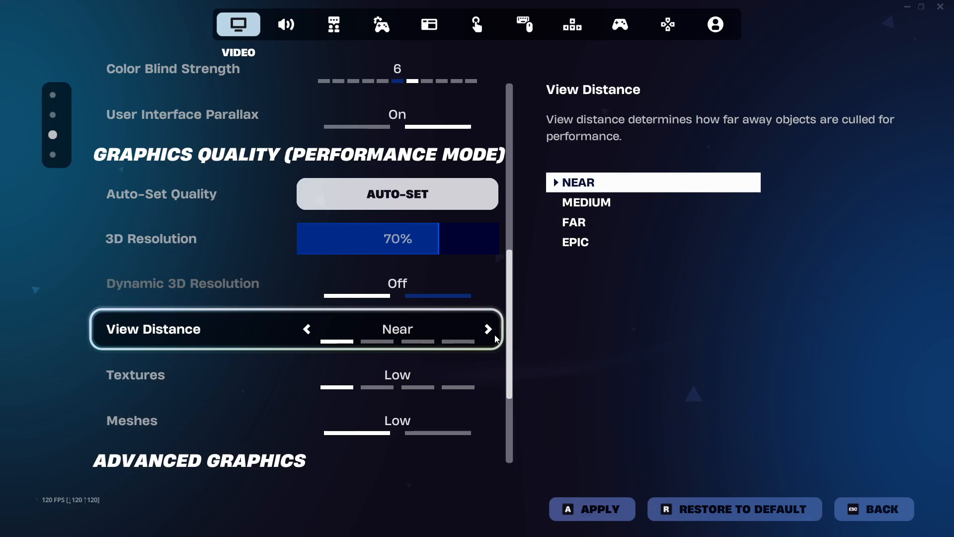
left_click(488, 329)
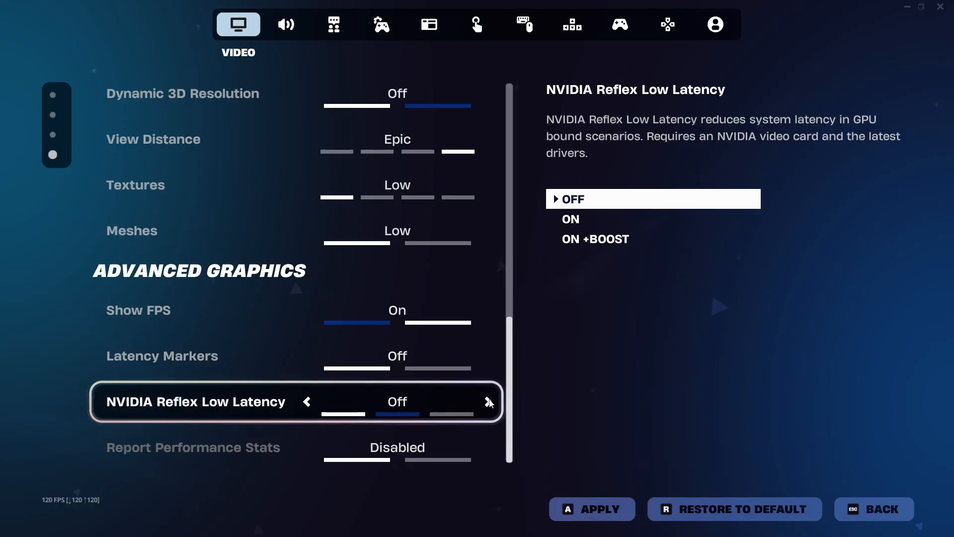
left_click(489, 402)
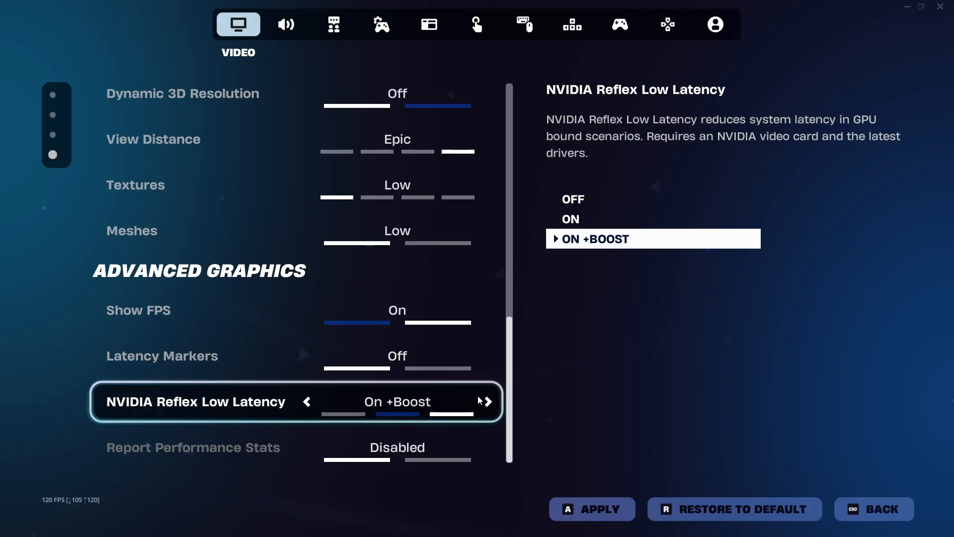
left_click(285, 24)
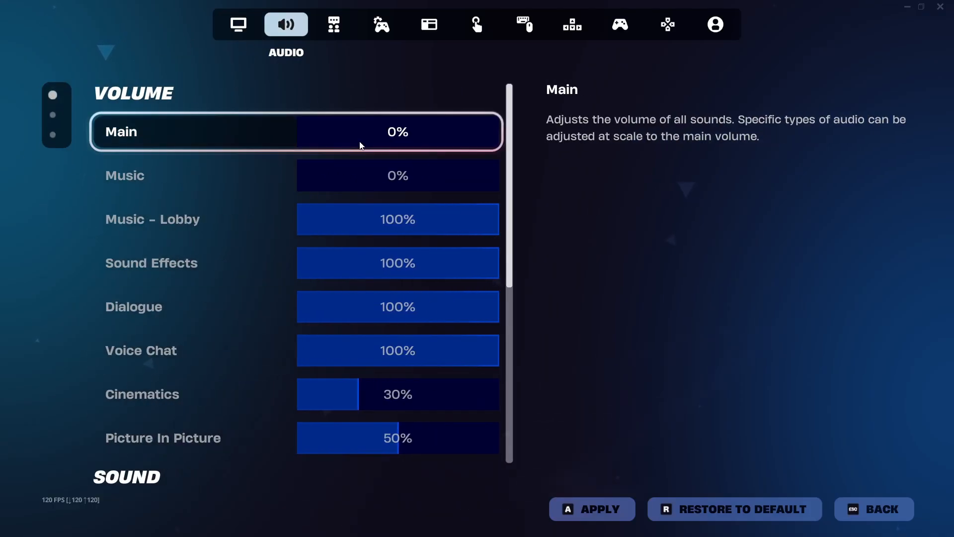
Set Sound Quality to Low, turn off Highlights, replays and energy saving, and apply
scroll("down", 3)
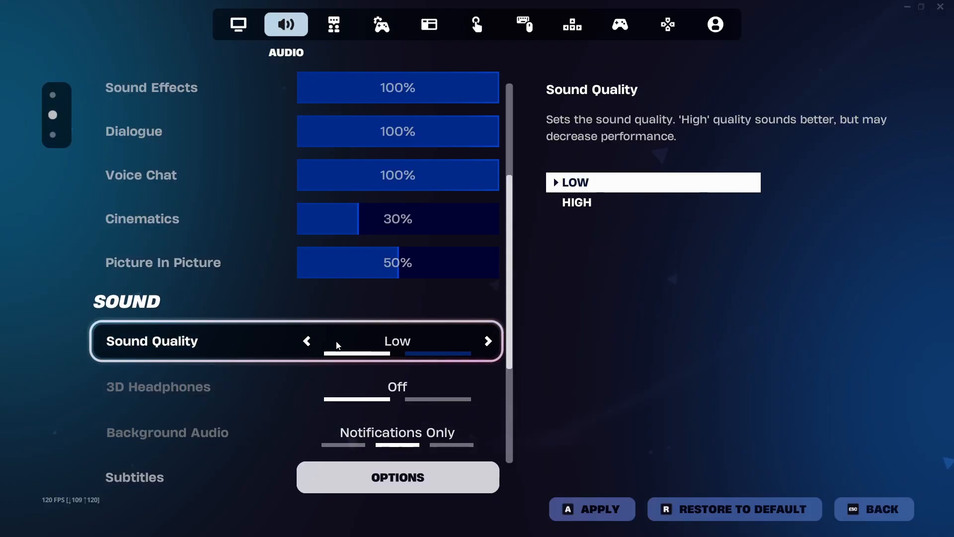
left_click(382, 24)
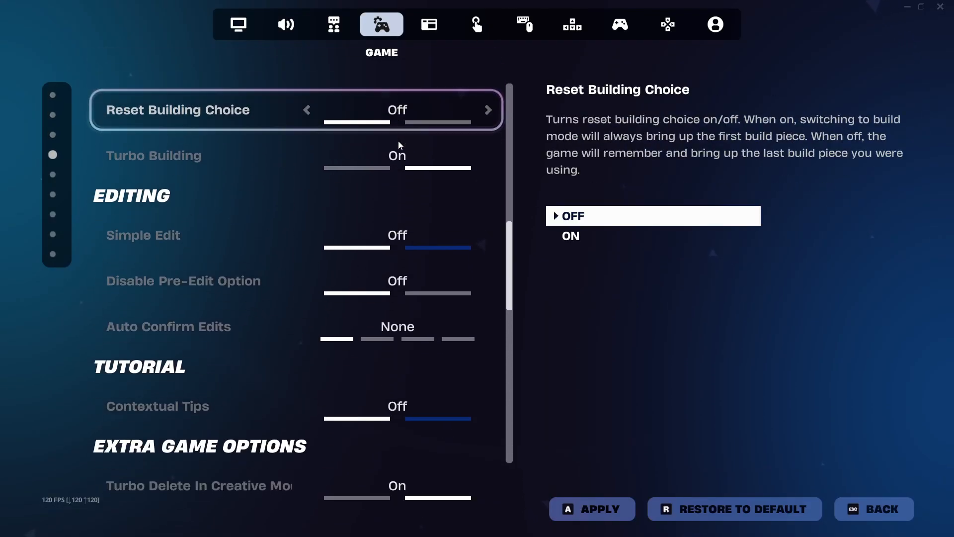
scroll("down", 3)
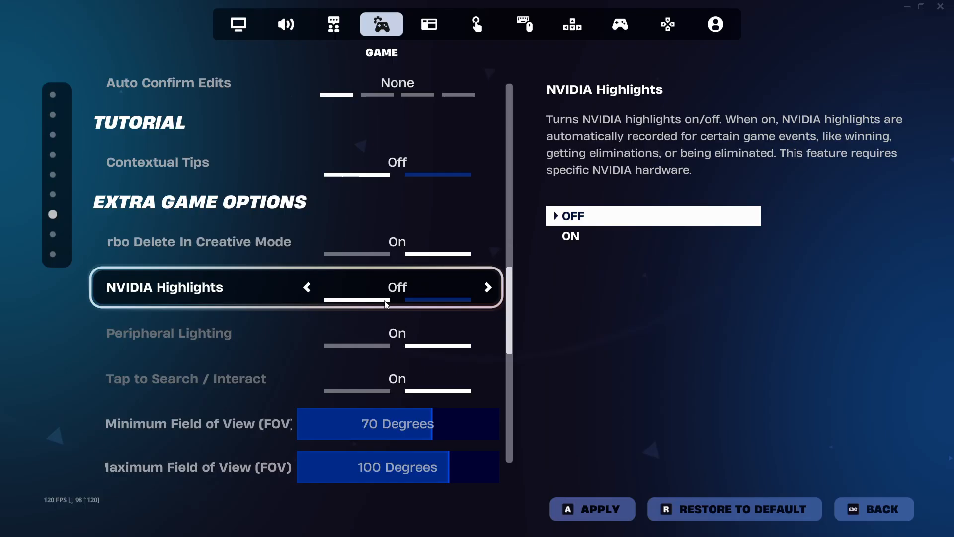
scroll("down", 3)
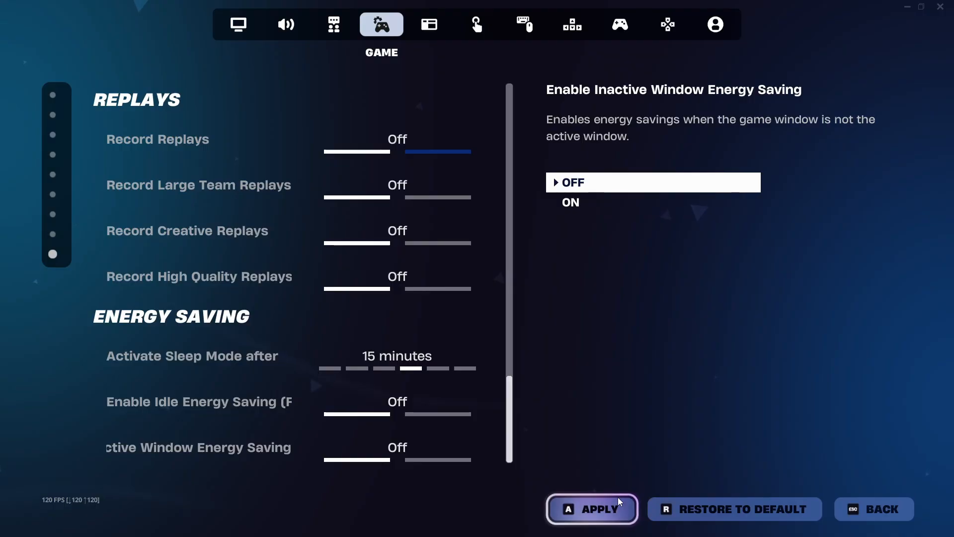
left_click(598, 509)
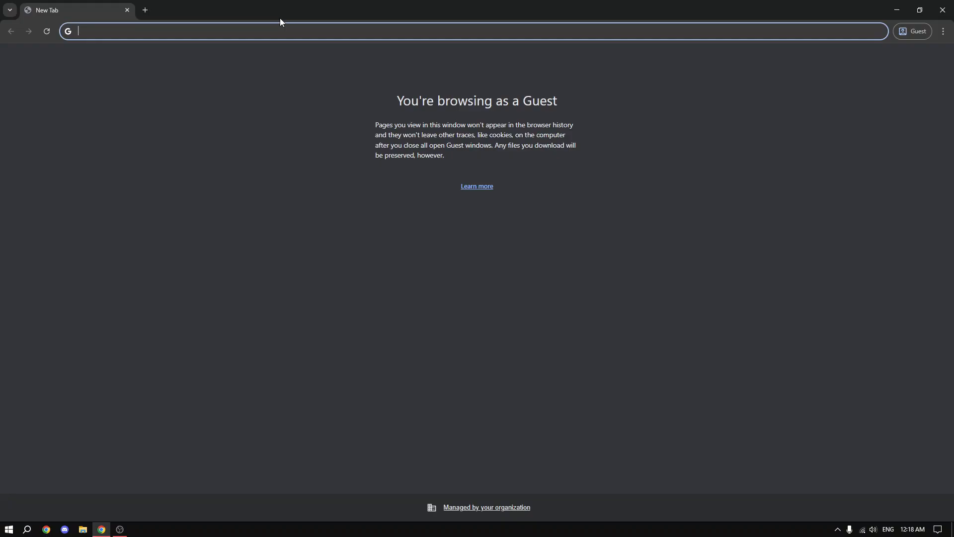
Go to discord.gg/riptweaks and continue into the RIP Tweaks Discord server
type("discord.gg/r")
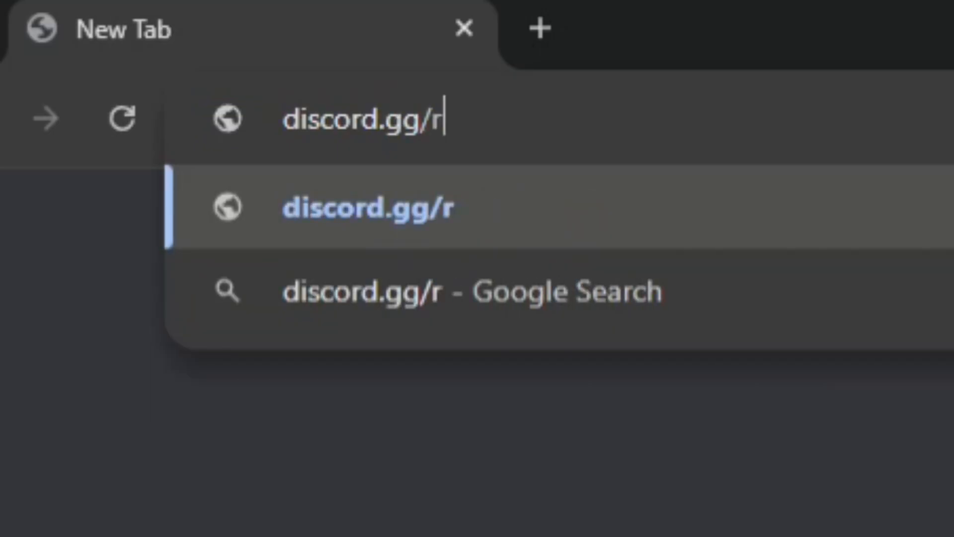
key("Enter")
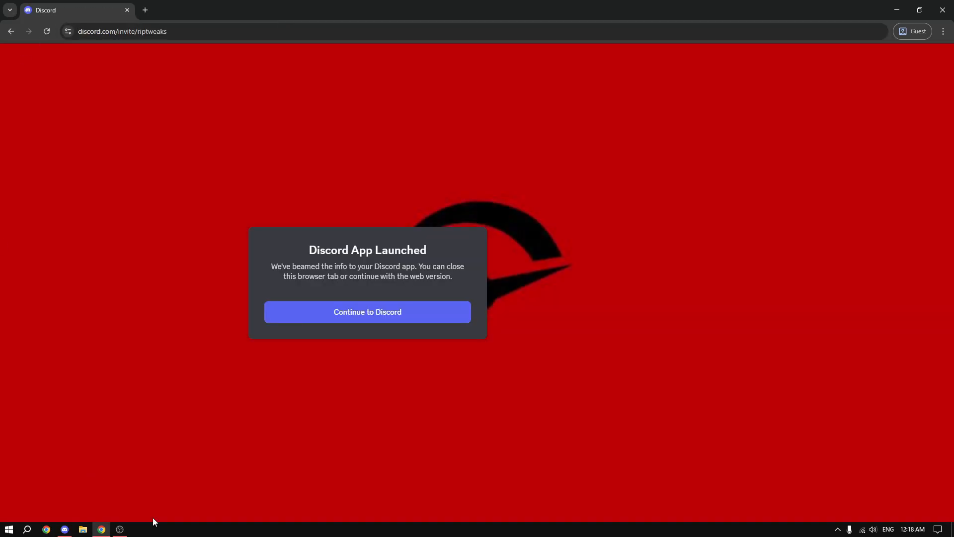
left_click(368, 311)
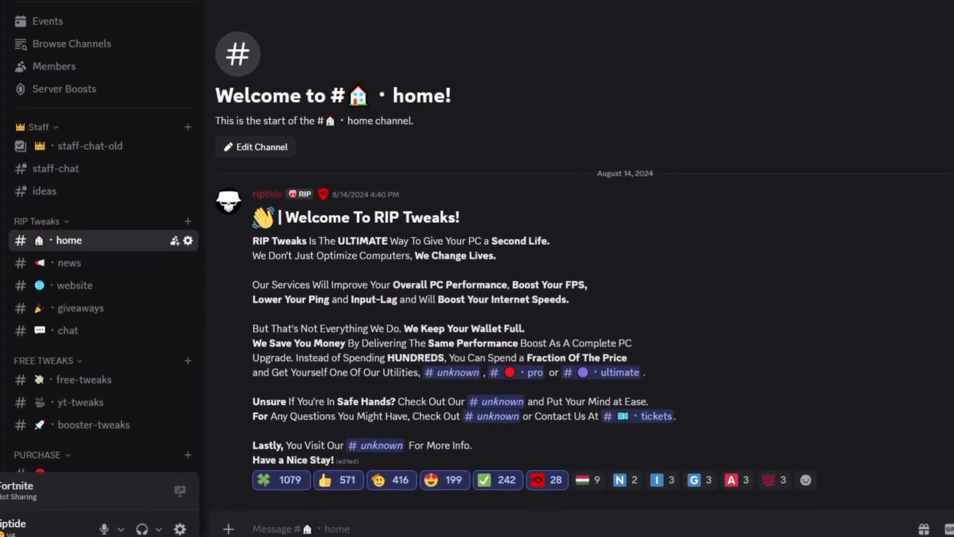
From the #free-tweaks channel, reach the tweaks site and download the free pack for Windows
left_click(84, 380)
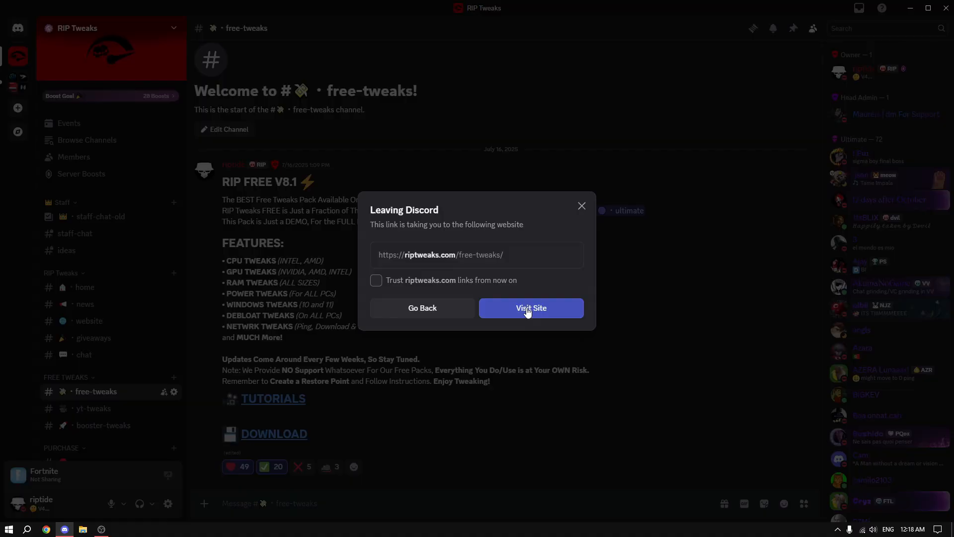
left_click(531, 308)
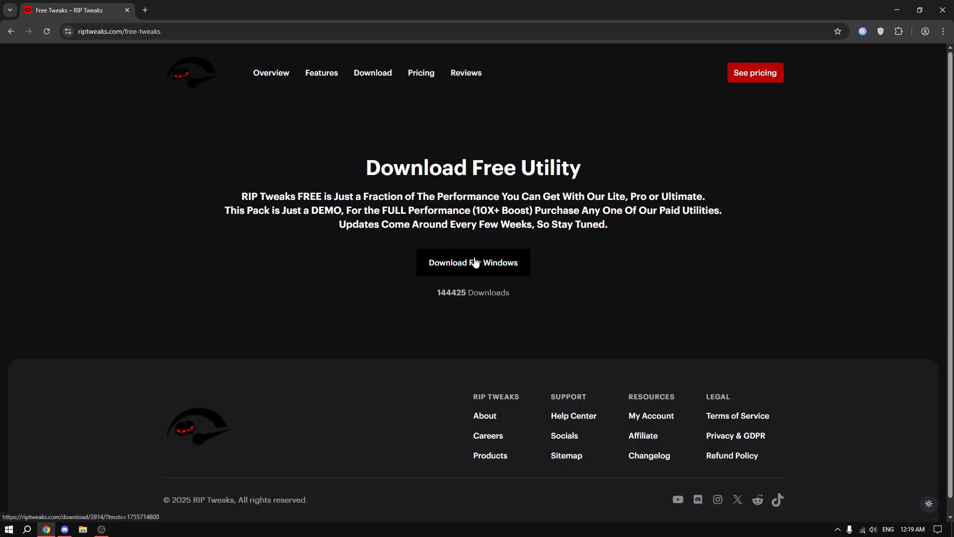
left_click(473, 263)
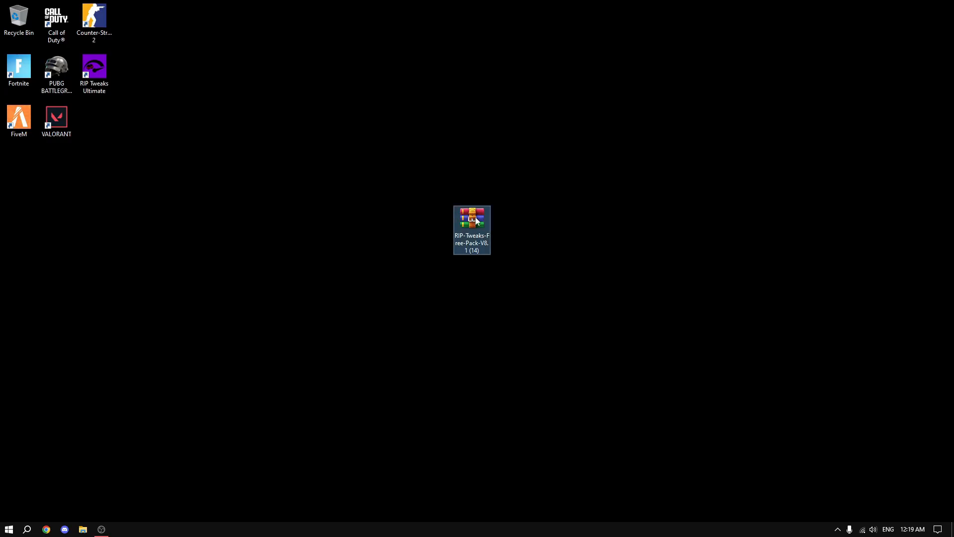
Extract and run the RIP Tweaks batch file, choosing option 1 to create a restore point first
right_click(472, 219)
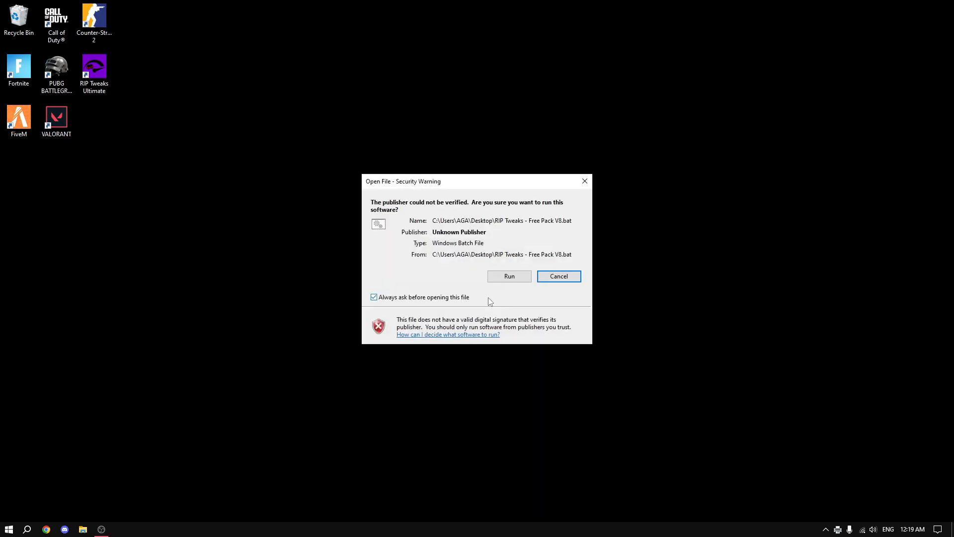
left_click(509, 276)
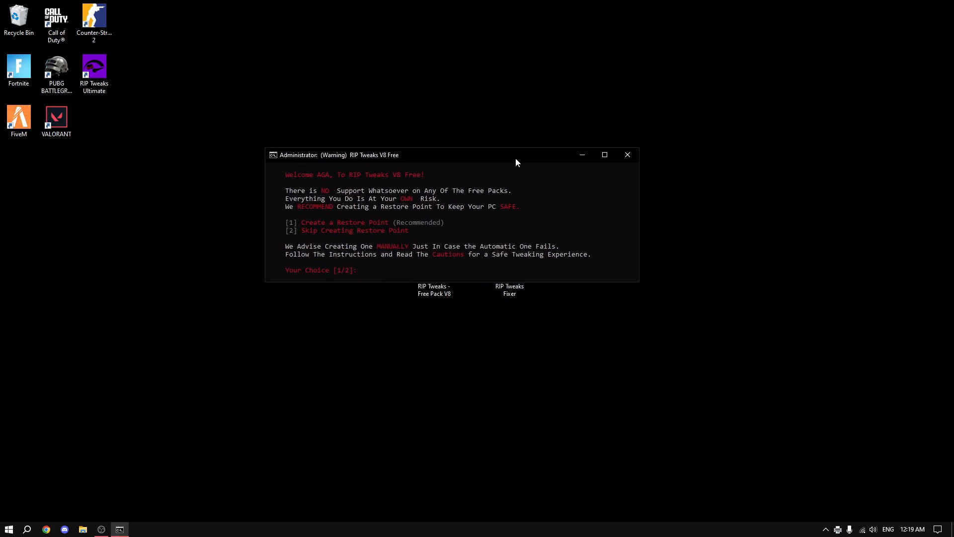
type("1")
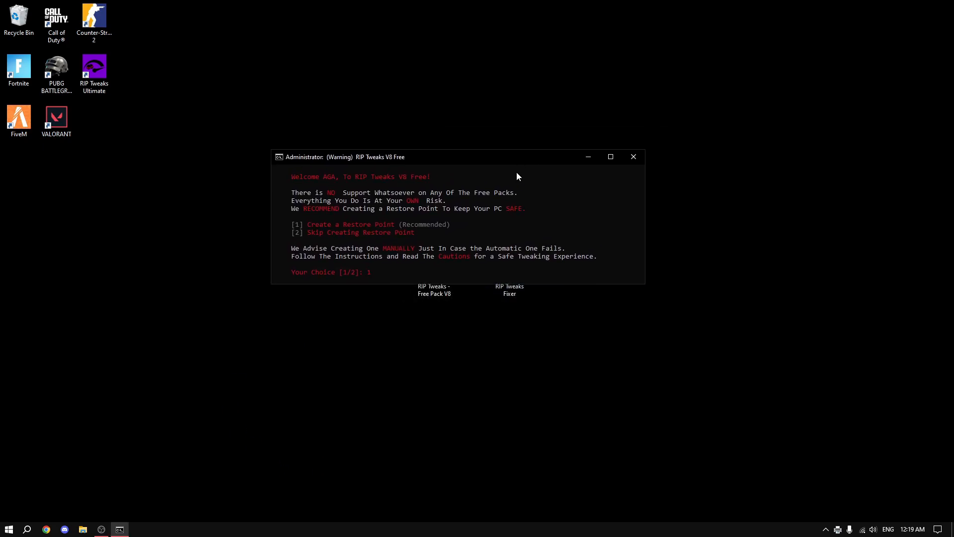
key("Enter")
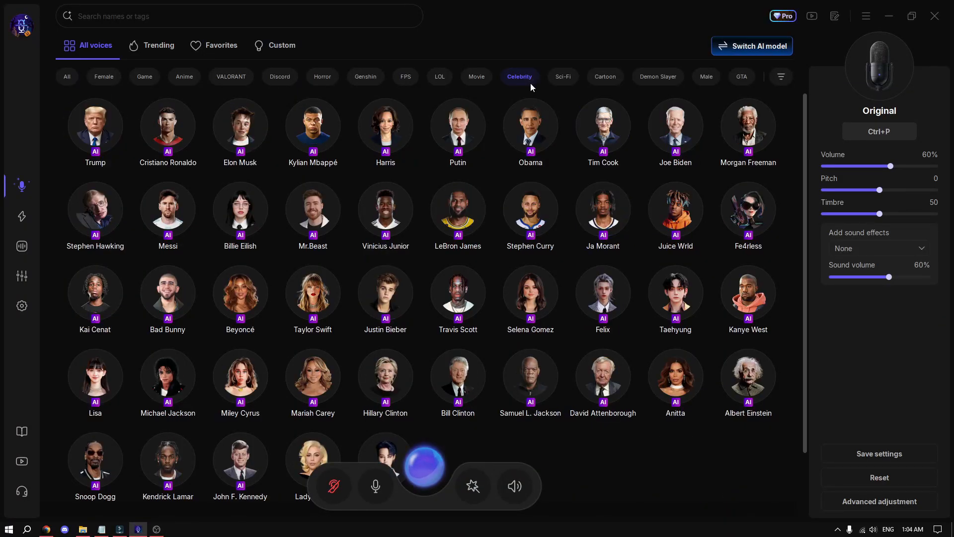
Open VoiceWave's sound effects library and browse through All sounds
left_click(406, 77)
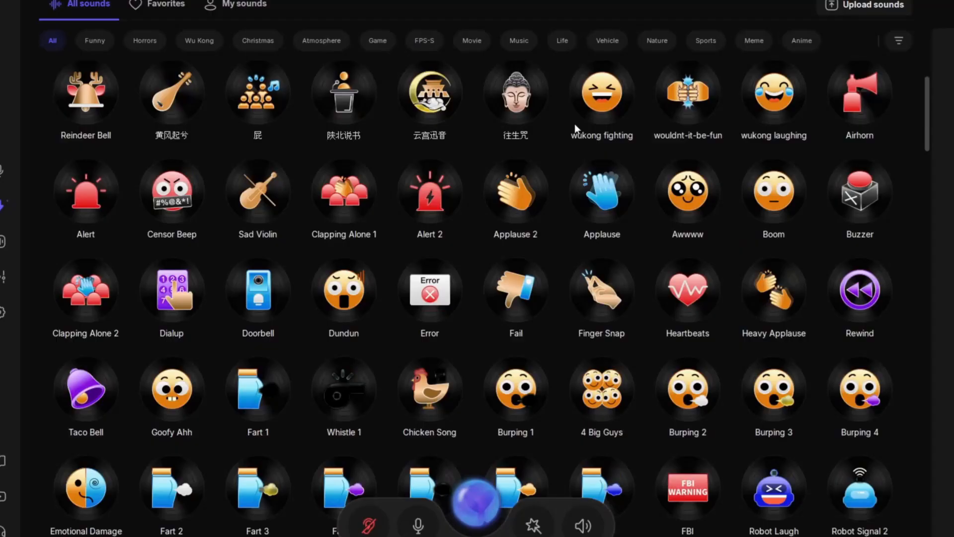
scroll("down", 3)
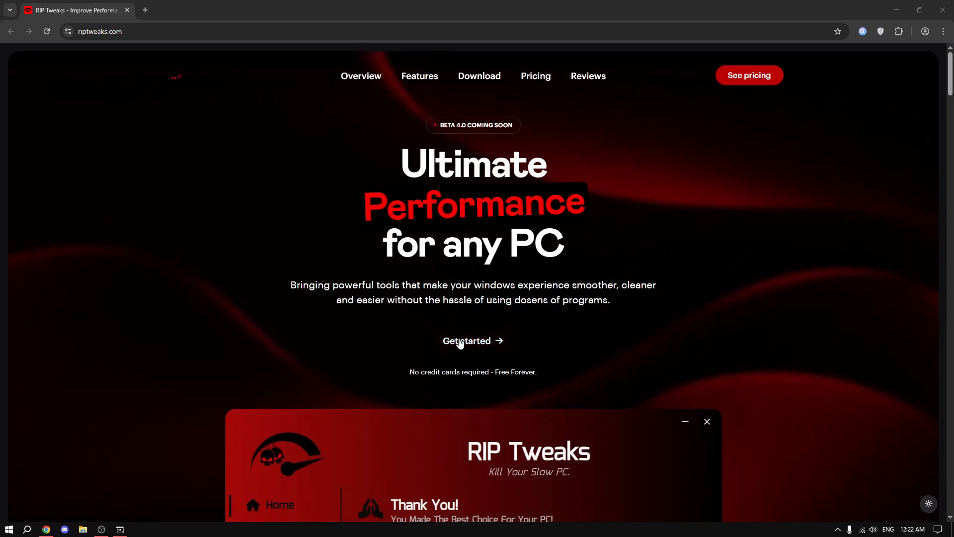
Visit the Ultimate product page and launch the RIP Tweaks Ultimate desktop app
left_click(473, 340)
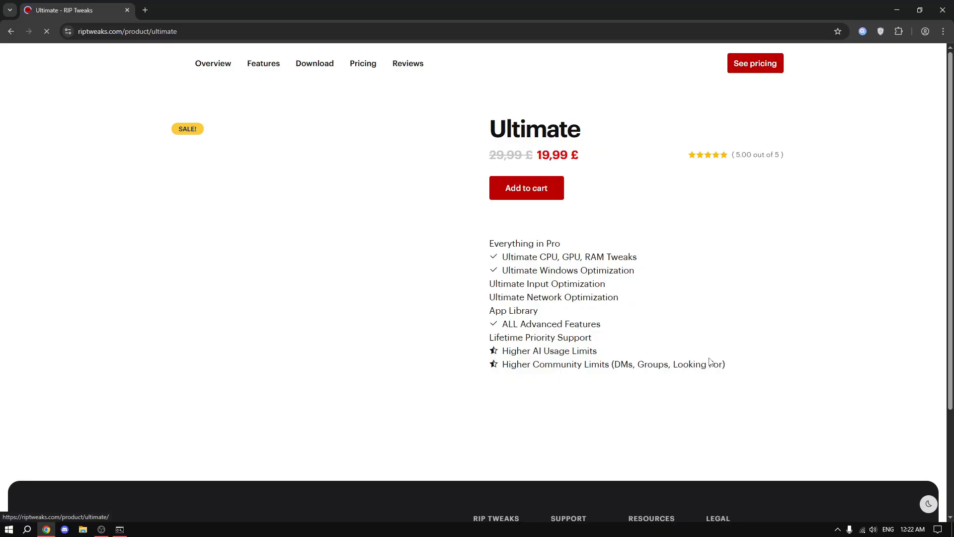
left_click(527, 188)
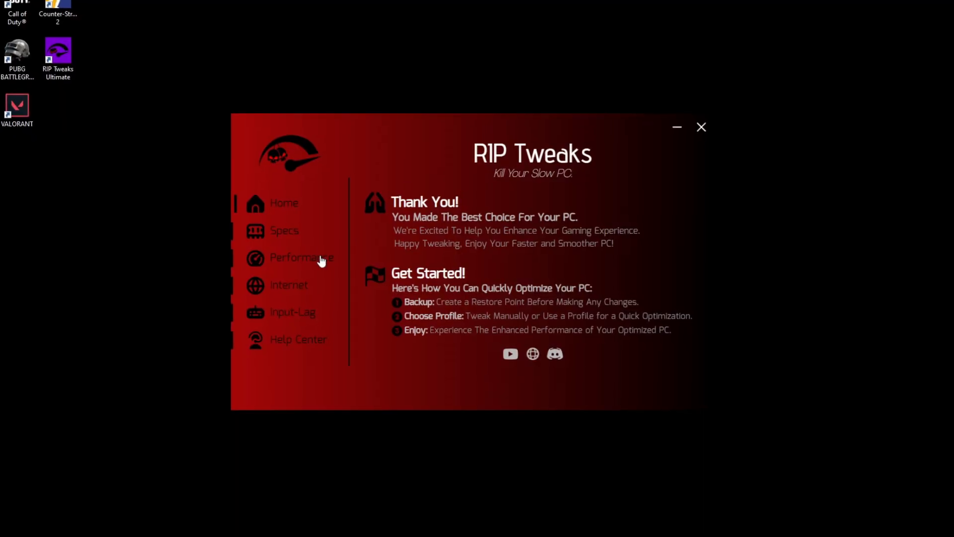
View the Performance CPU Tweaks options, then close RIP Tweaks Ultimate
left_click(301, 257)
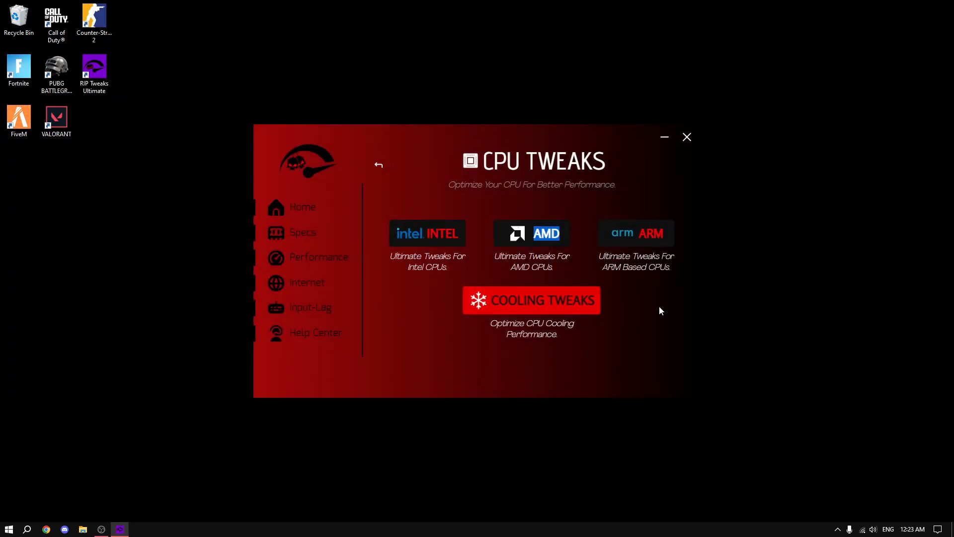
left_click(686, 136)
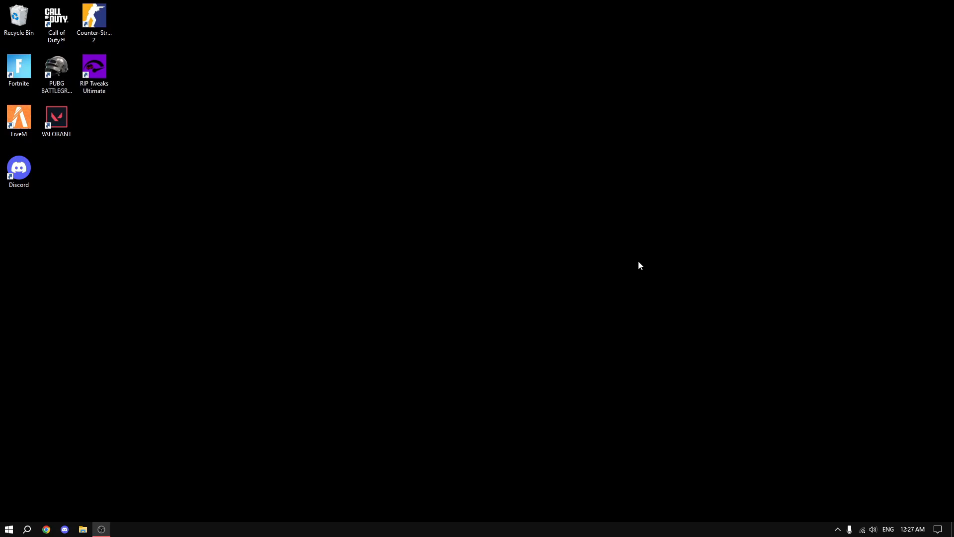
Bring up the NVIDIA App and go to its Drivers section
type("notepad")
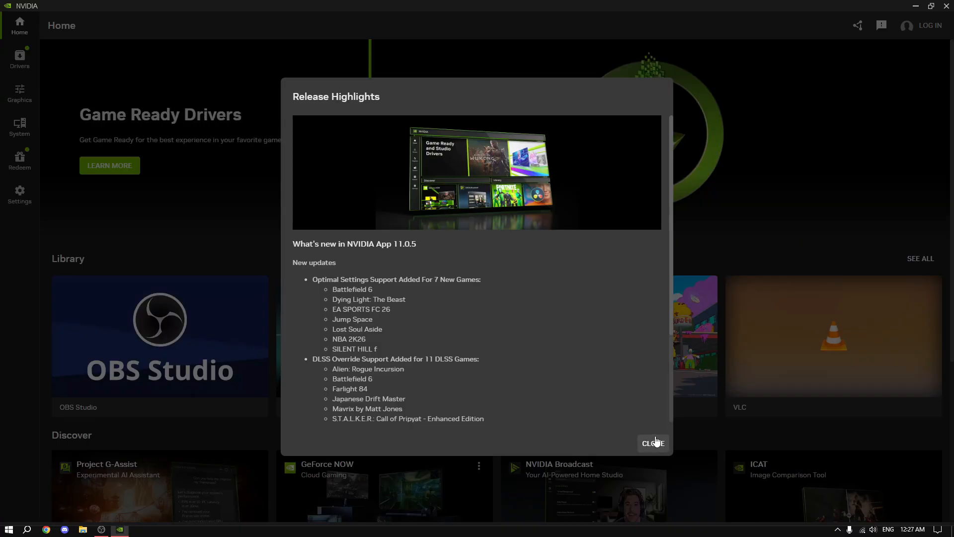
left_click(653, 443)
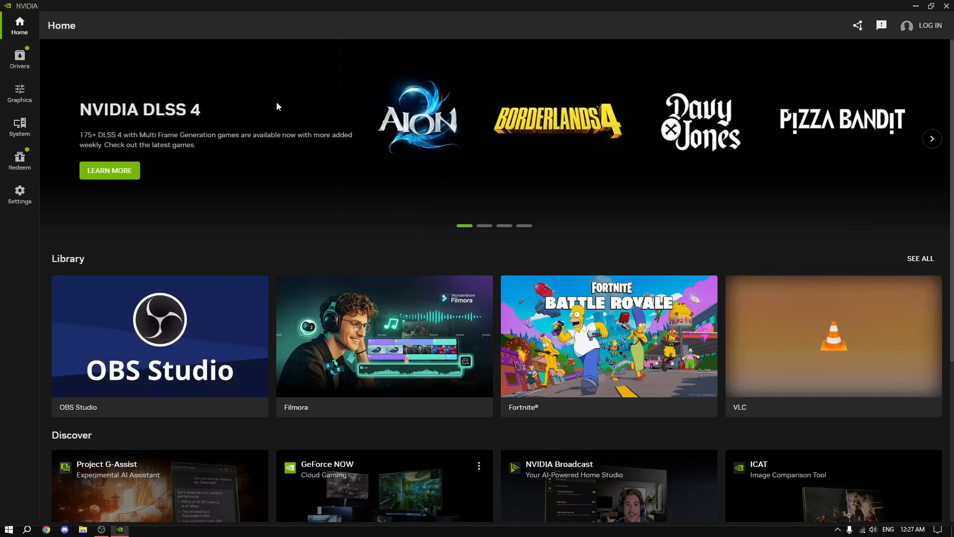
left_click(20, 58)
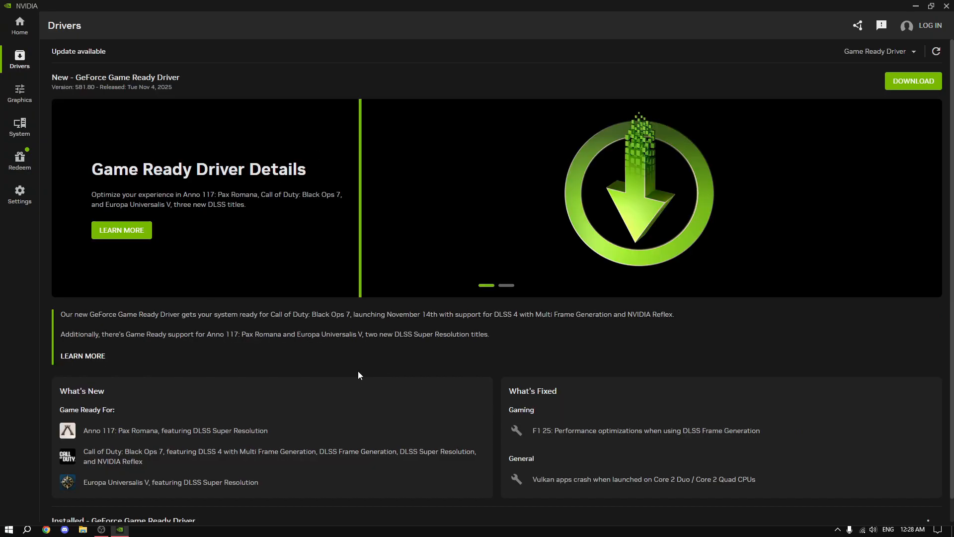
Keep the Game Ready Driver type, start its download and move to System Performance
left_click(875, 52)
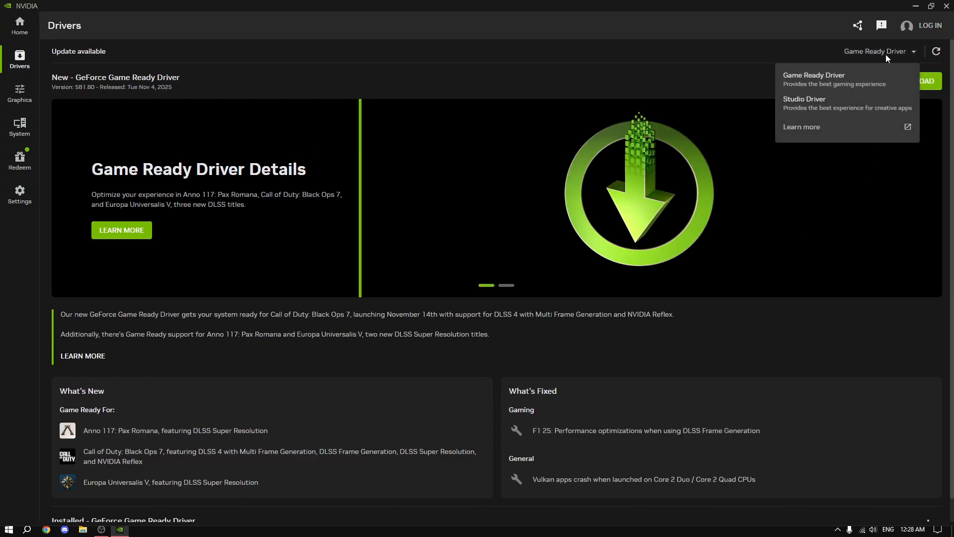
left_click(924, 81)
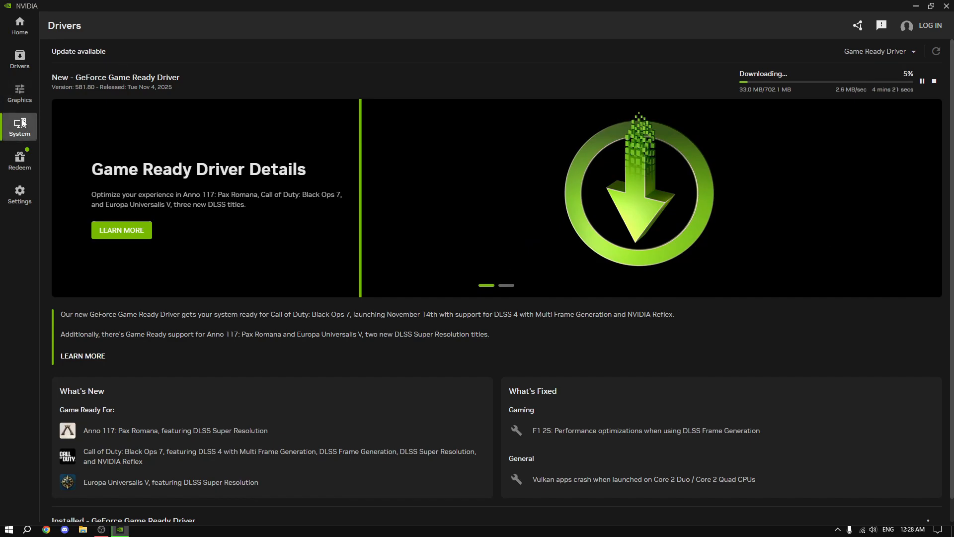
left_click(18, 127)
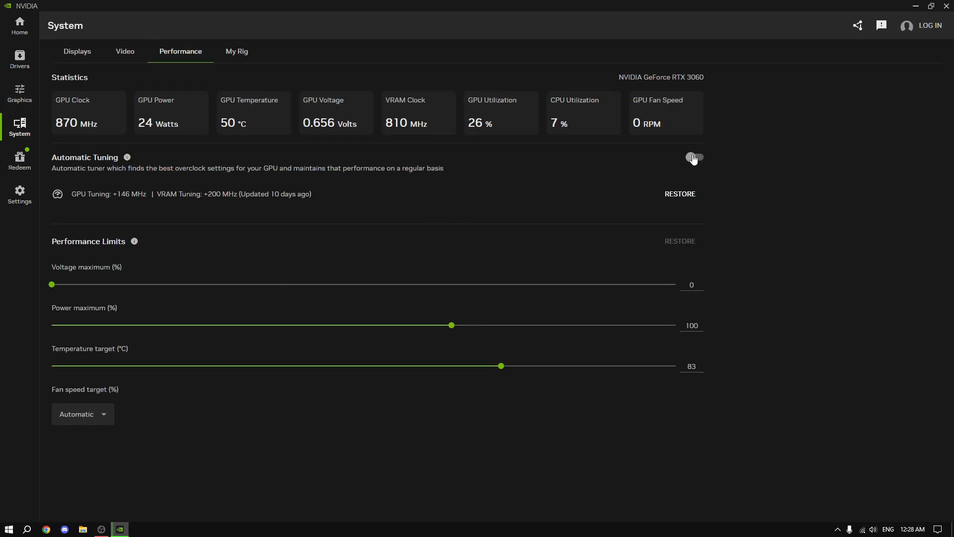
Switch Automatic Tuning on, then return to the driver download now at 79%
left_click(694, 157)
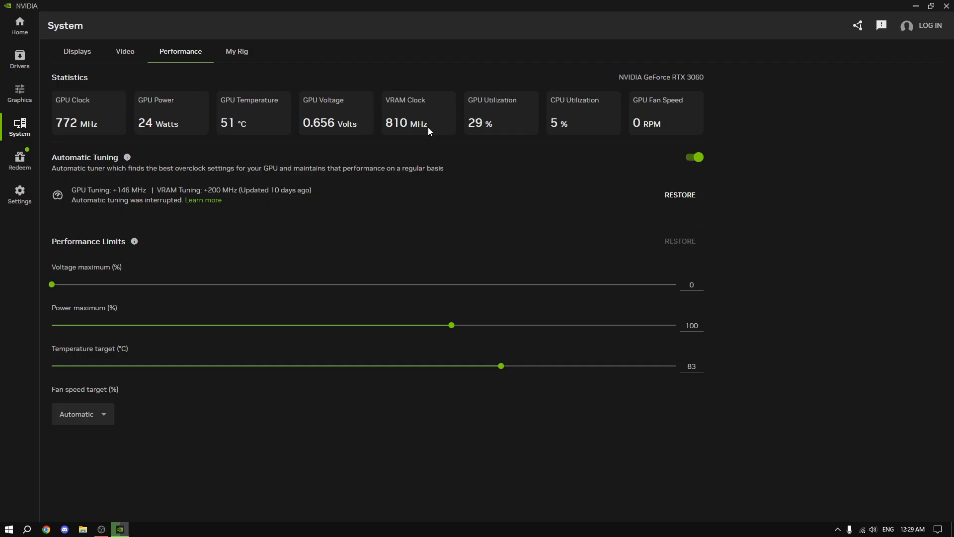
mouse_move(254, 197)
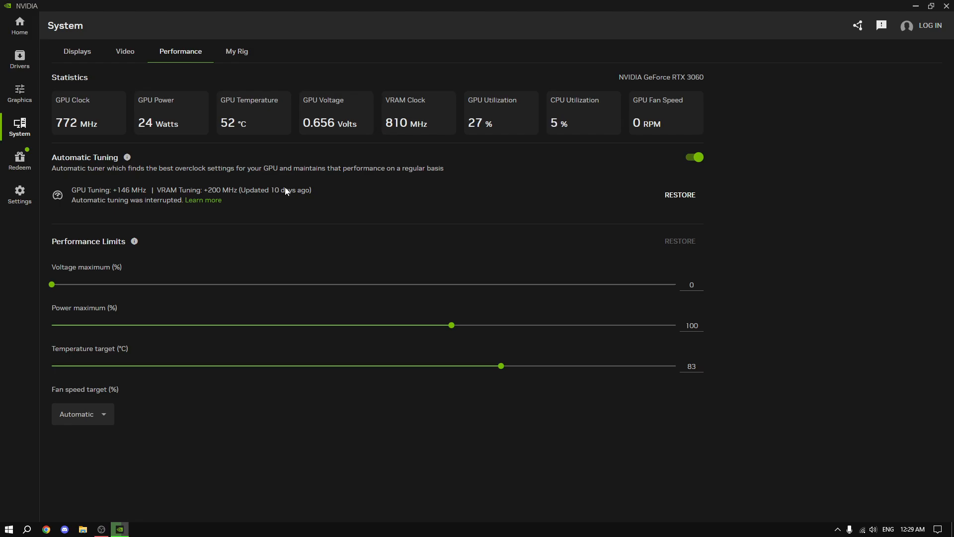
left_click(19, 55)
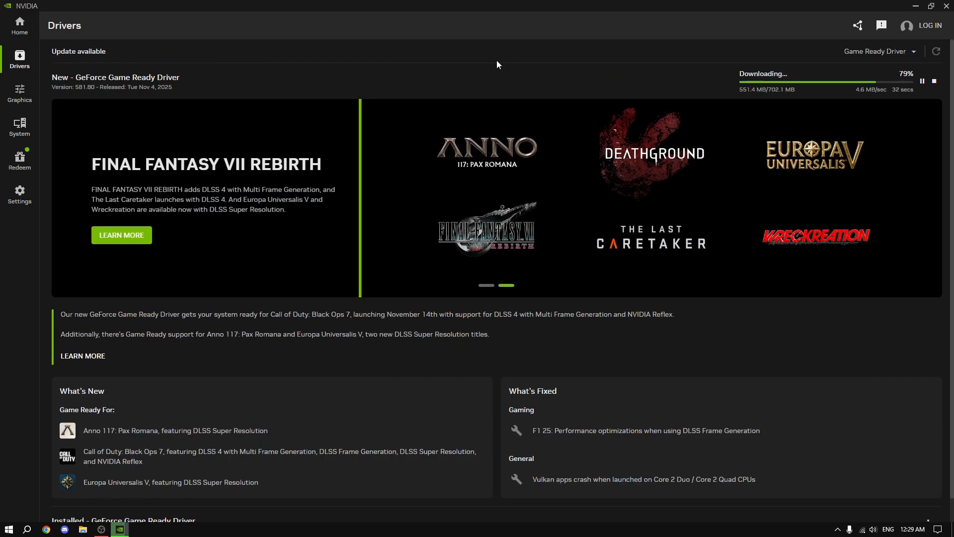
mouse_move(499, 102)
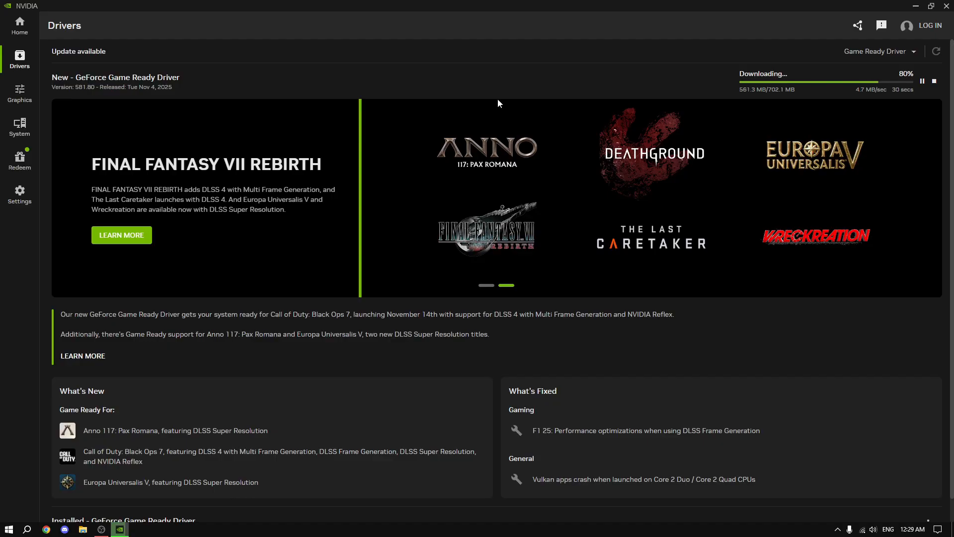
Disable the enabled startup apps in Task Manager, including CTF Loader and Vanguard tray notification
right_click(548, 528)
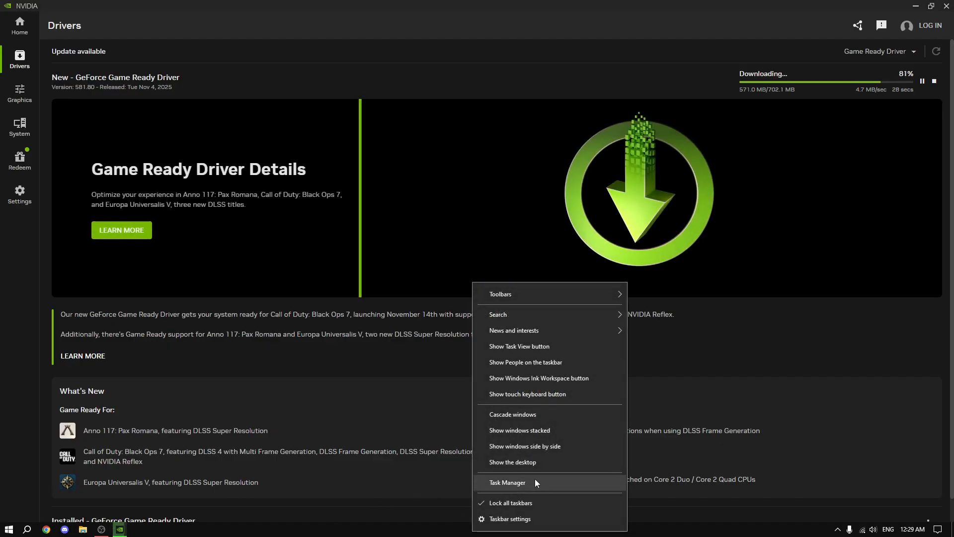
left_click(507, 482)
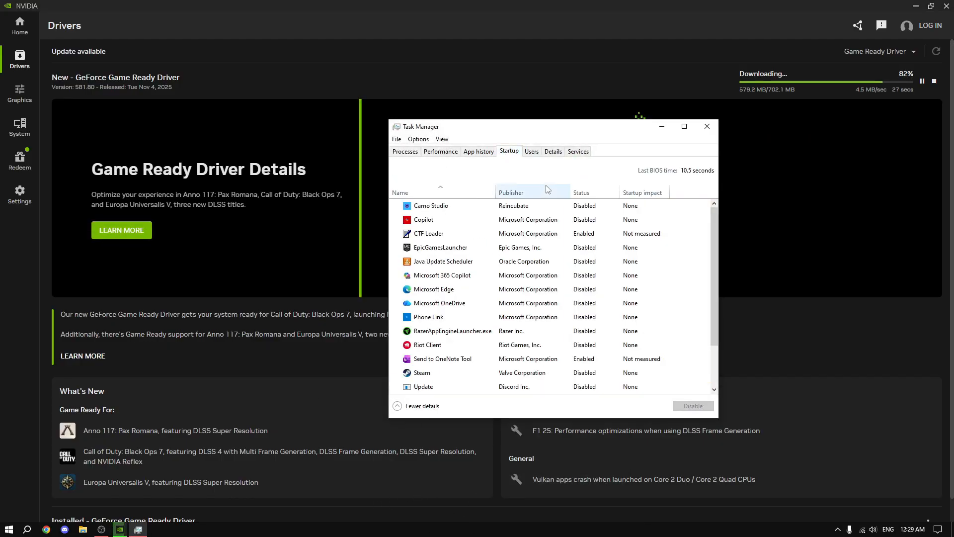
left_click(428, 234)
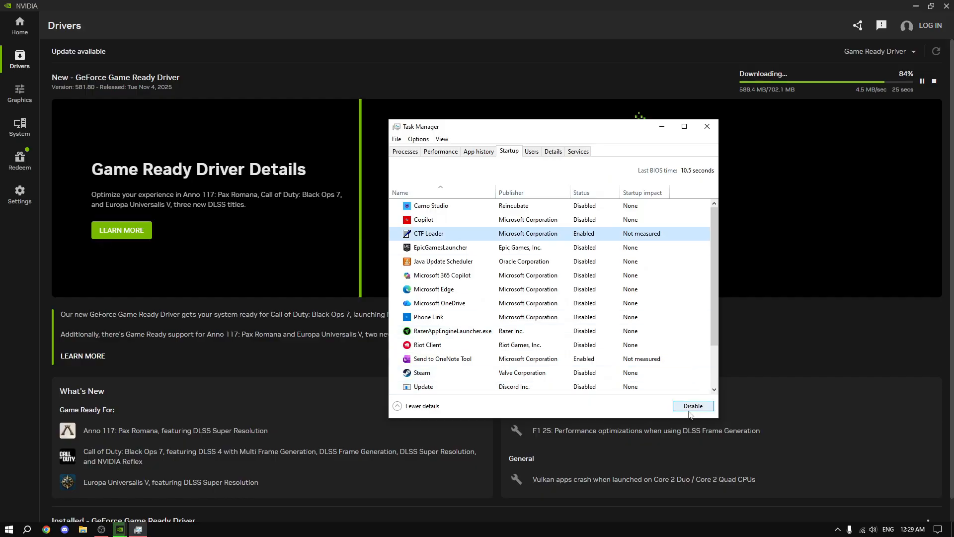
left_click(693, 405)
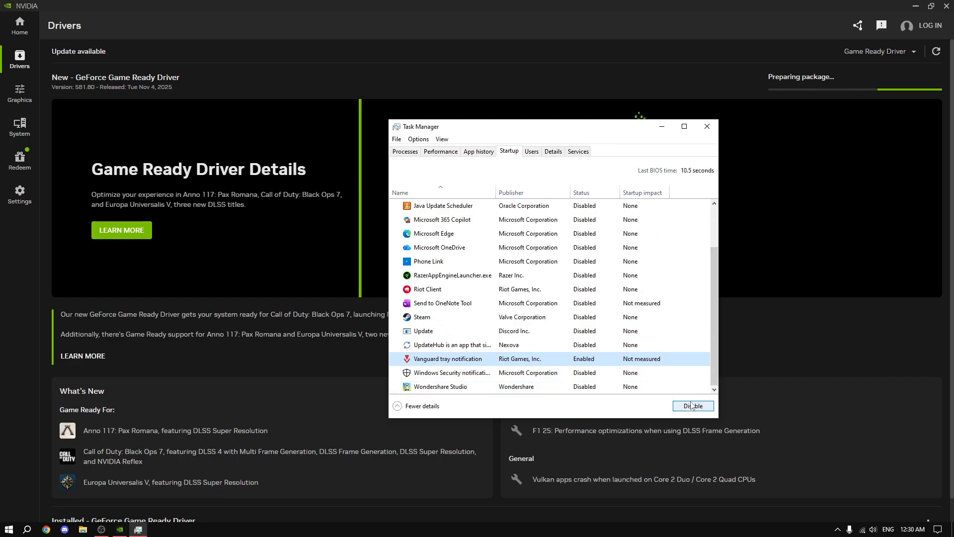
left_click(694, 406)
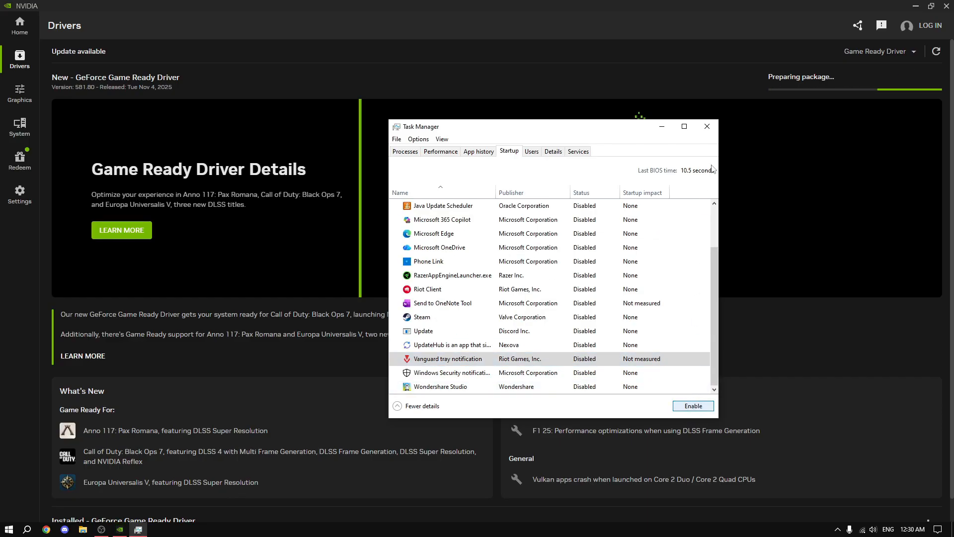
left_click(707, 126)
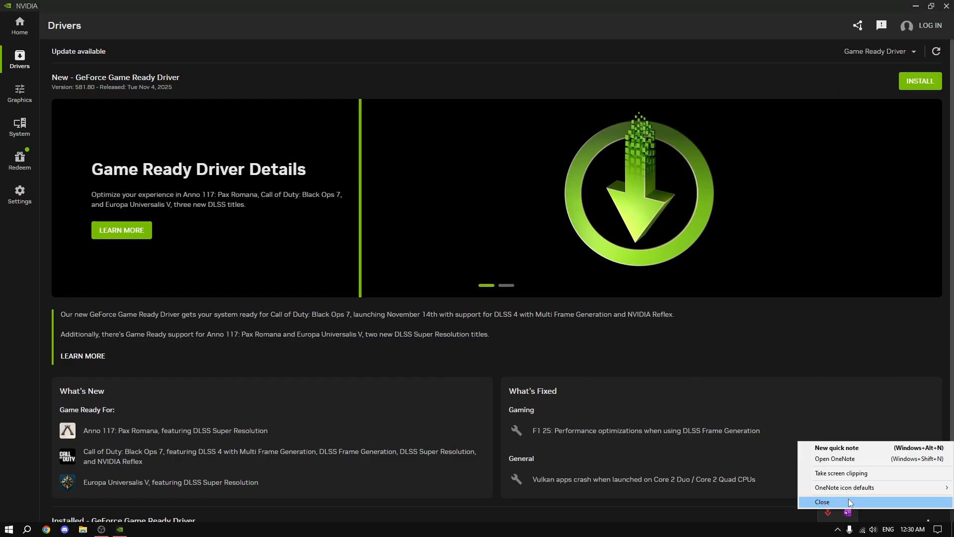
Quit OneNote running in the background from the system tray
left_click(823, 501)
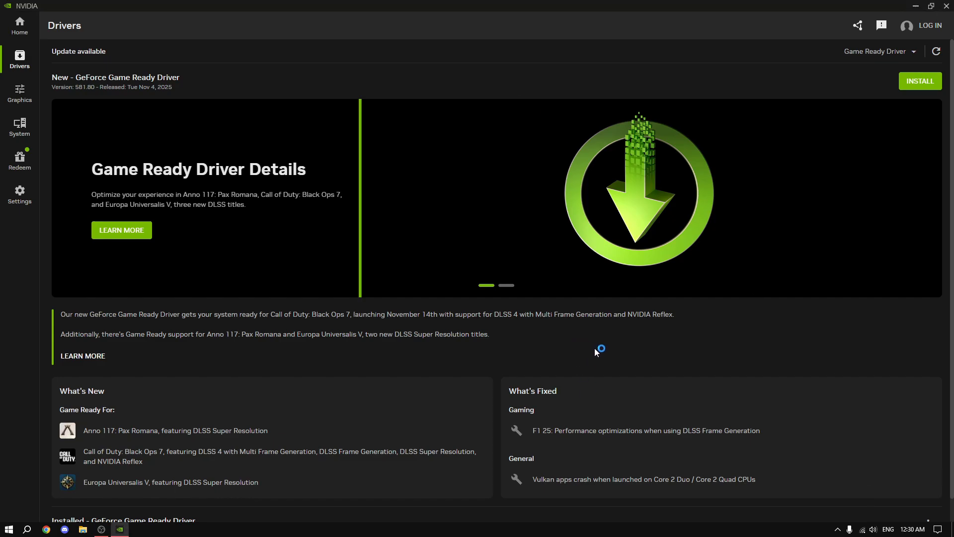
Install the downloaded Game Ready Driver using the Express installation option
left_click(920, 81)
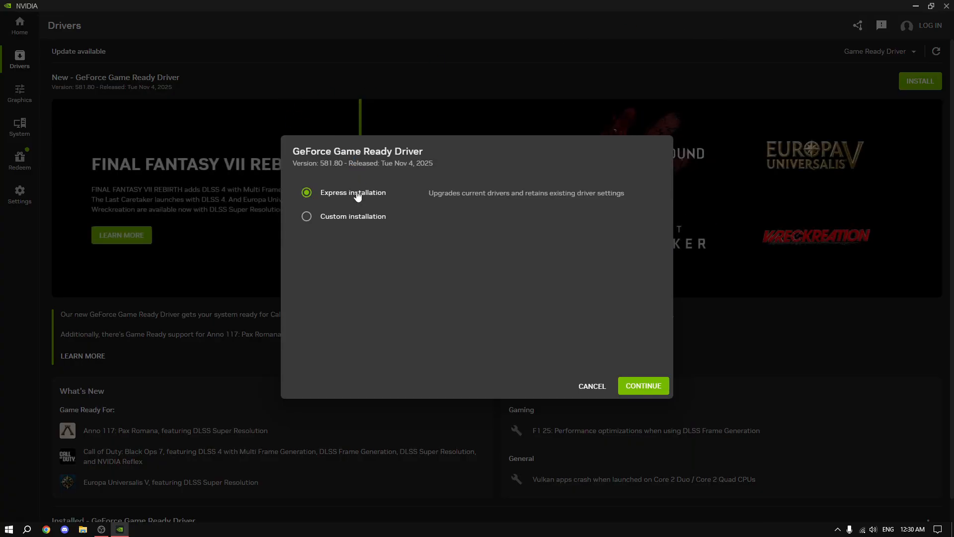
left_click(644, 385)
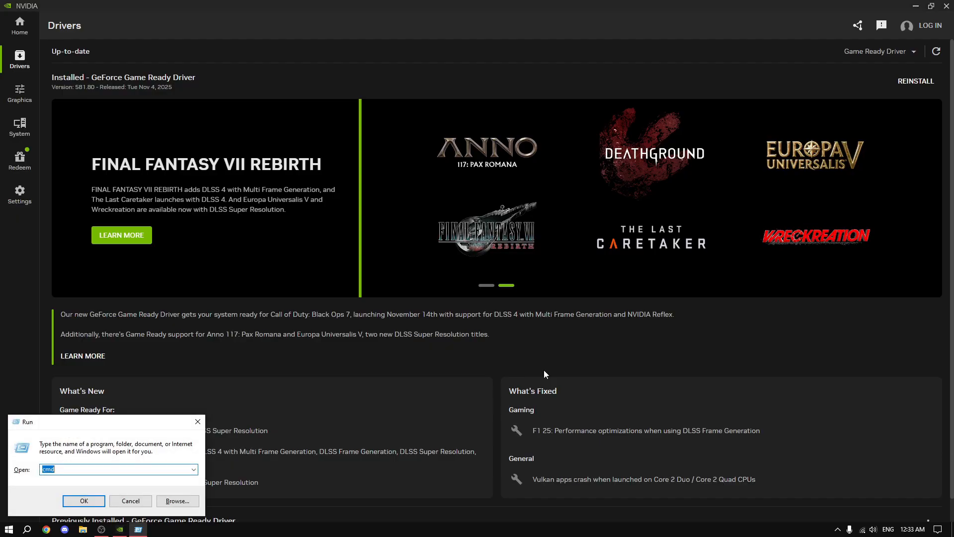
Launch msconfig and set the advanced boot options to use 12 processors
type("msconfi")
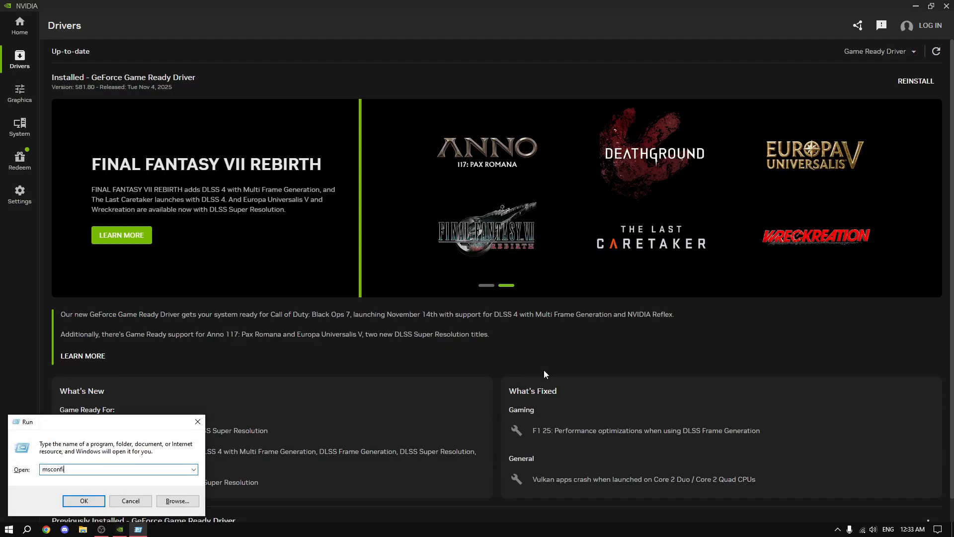
left_click(84, 500)
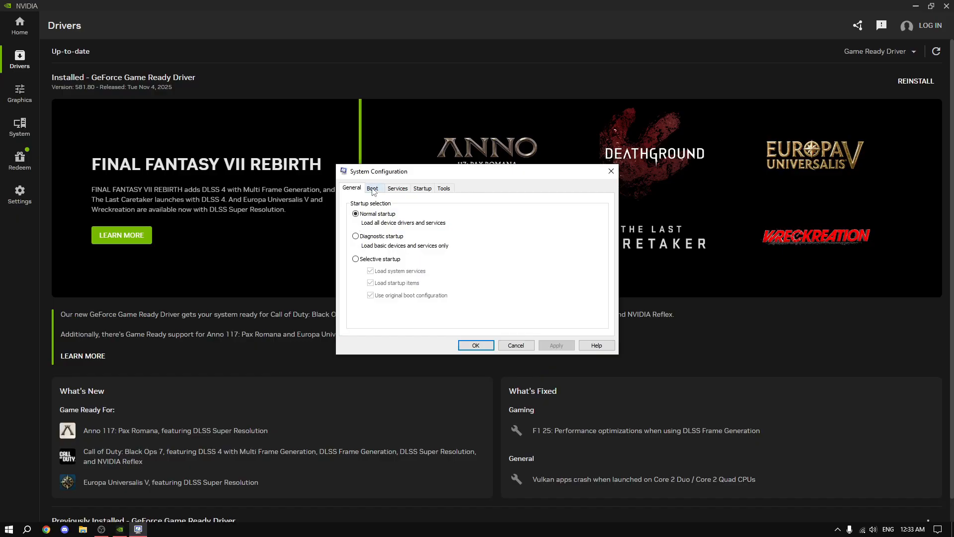
left_click(374, 188)
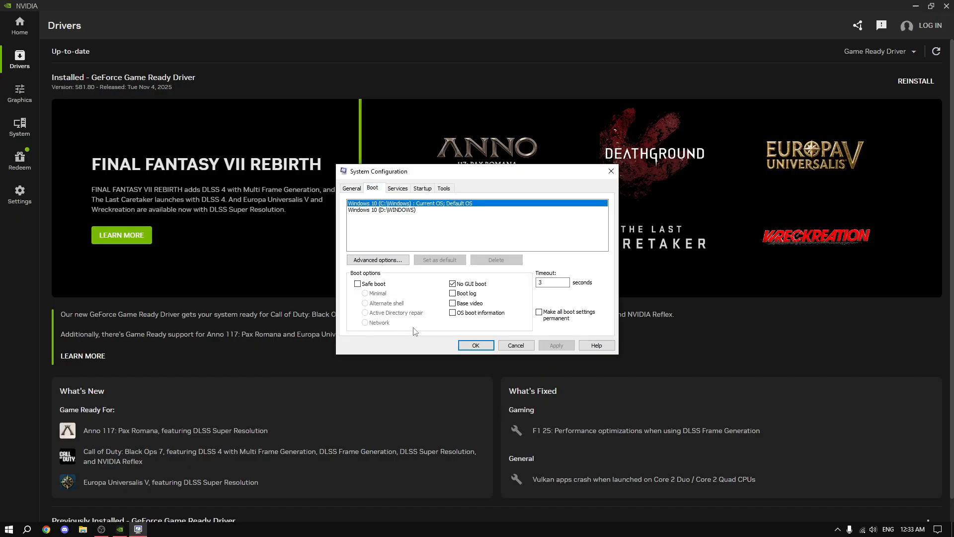
left_click(378, 260)
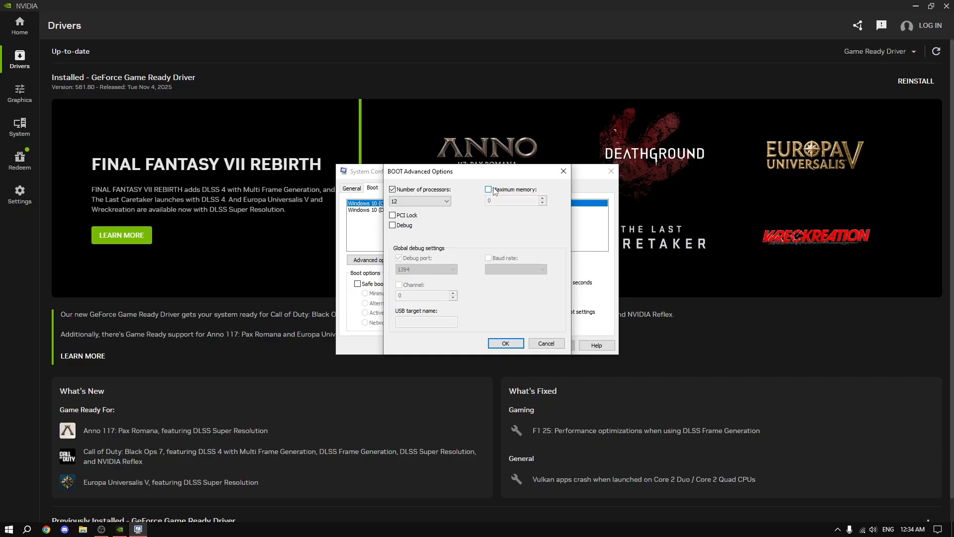
left_click(444, 201)
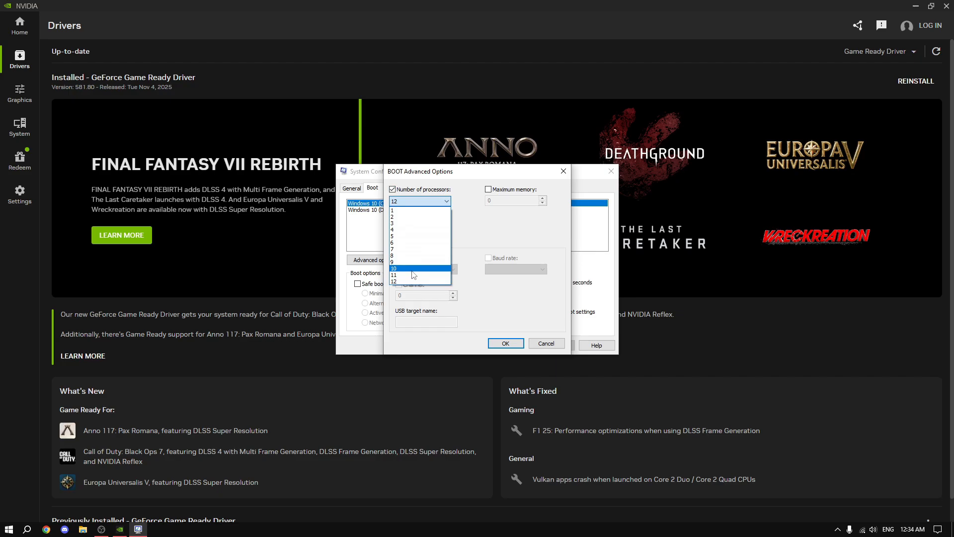
left_click(547, 343)
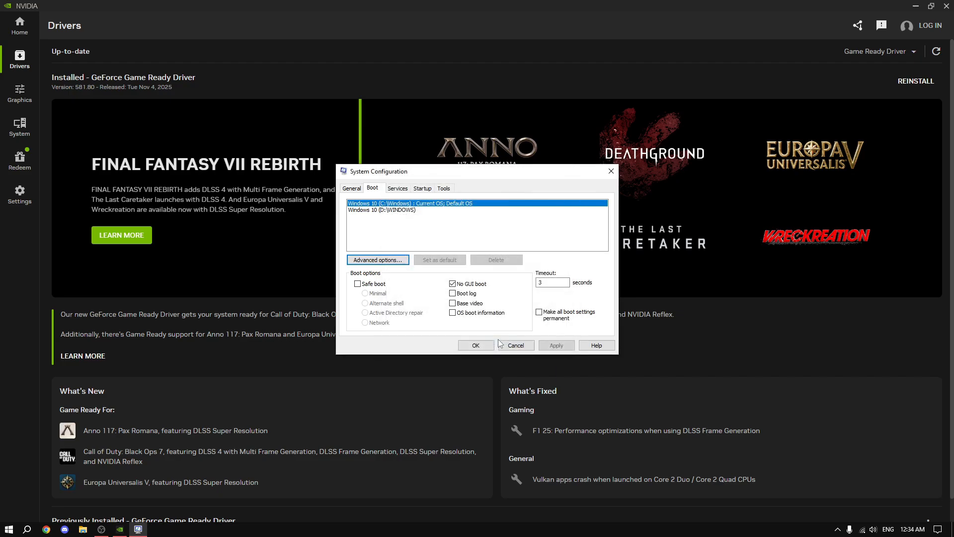
Hide Microsoft services and disable the remaining non-Microsoft services such as VirtualBox
left_click(398, 188)
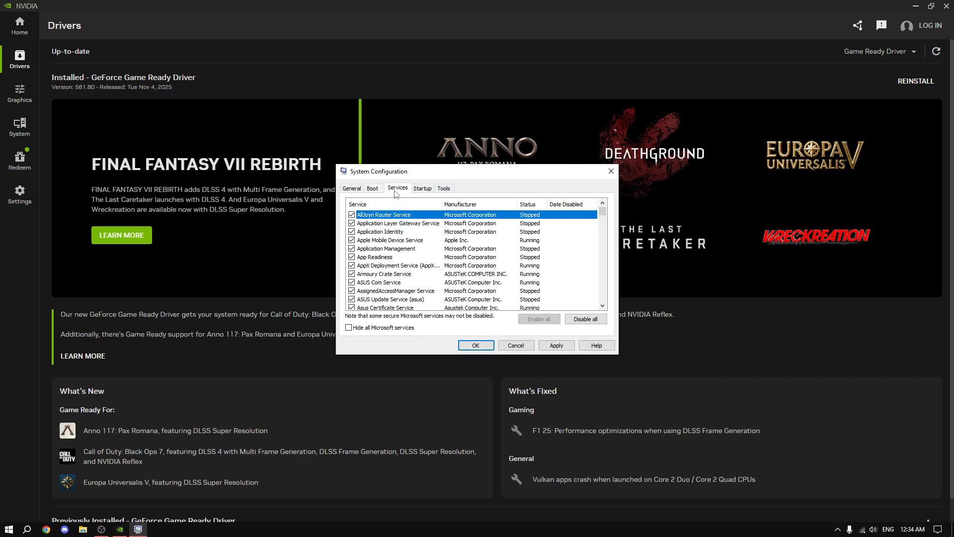
left_click(348, 327)
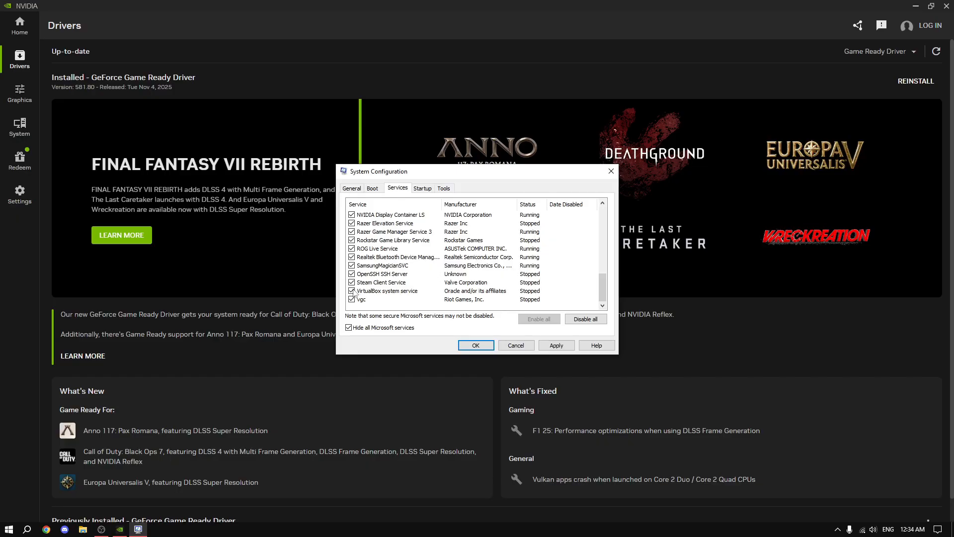
left_click(351, 291)
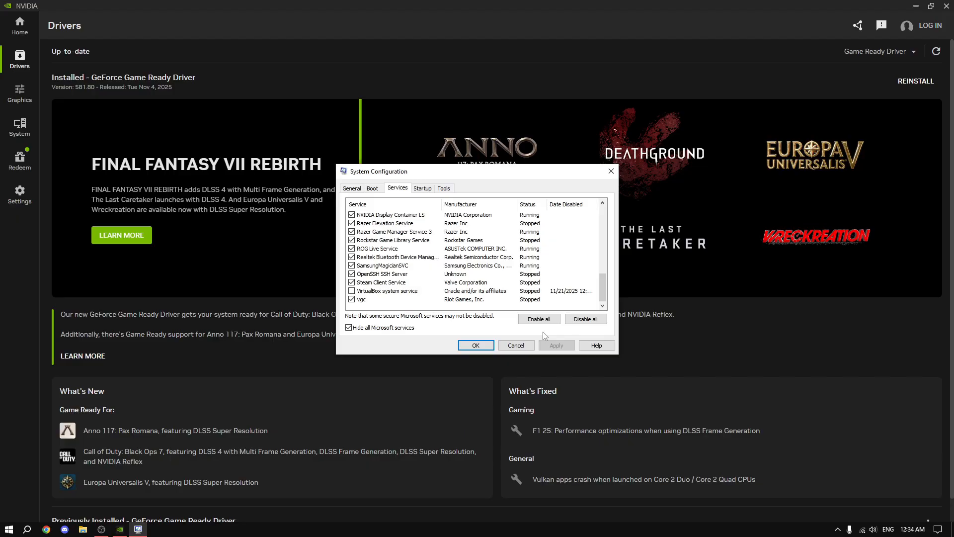
Apply the configuration changes and exit without restarting the computer
left_click(352, 188)
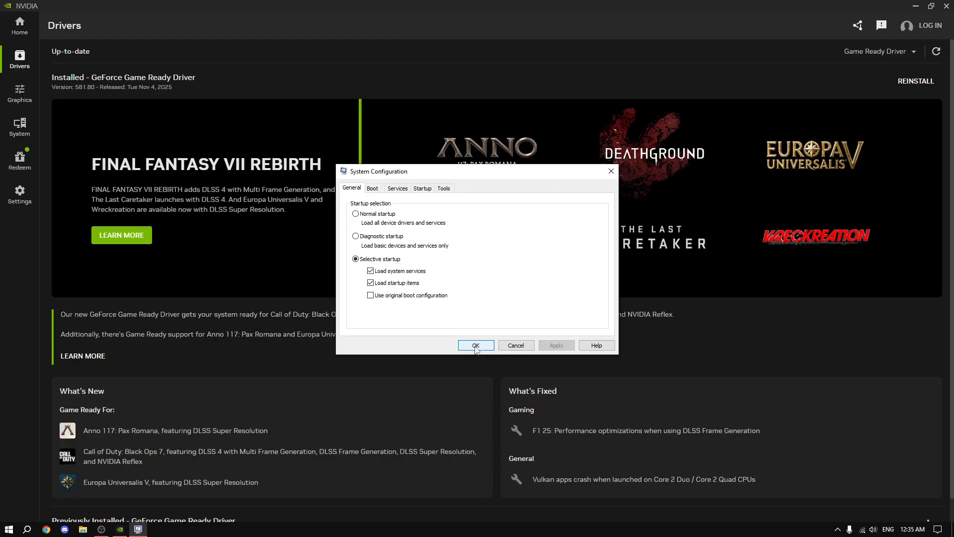
left_click(475, 345)
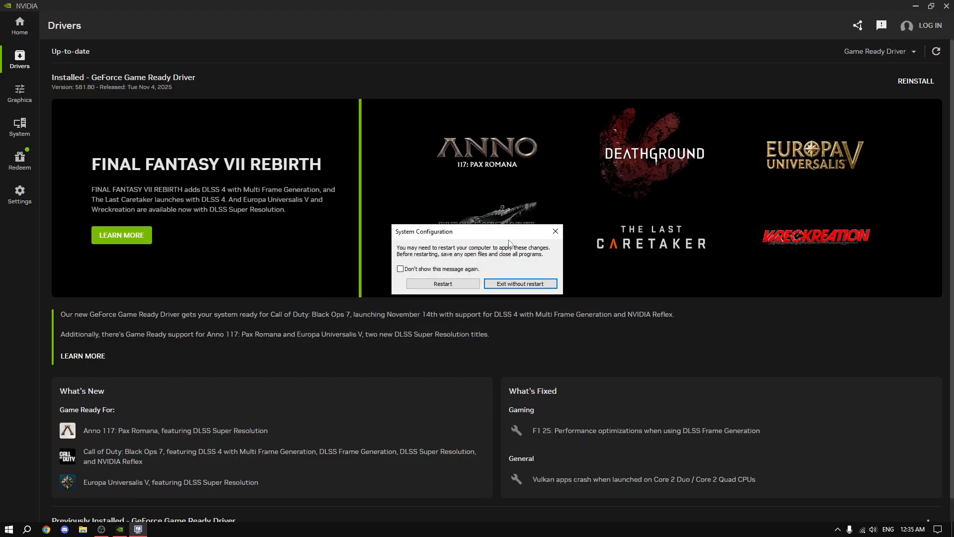
left_click(520, 283)
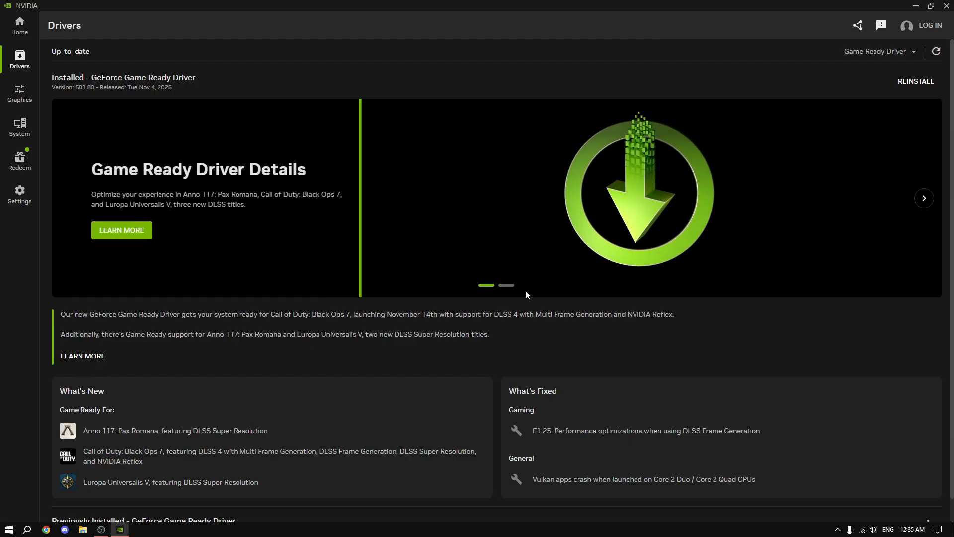
mouse_move(525, 155)
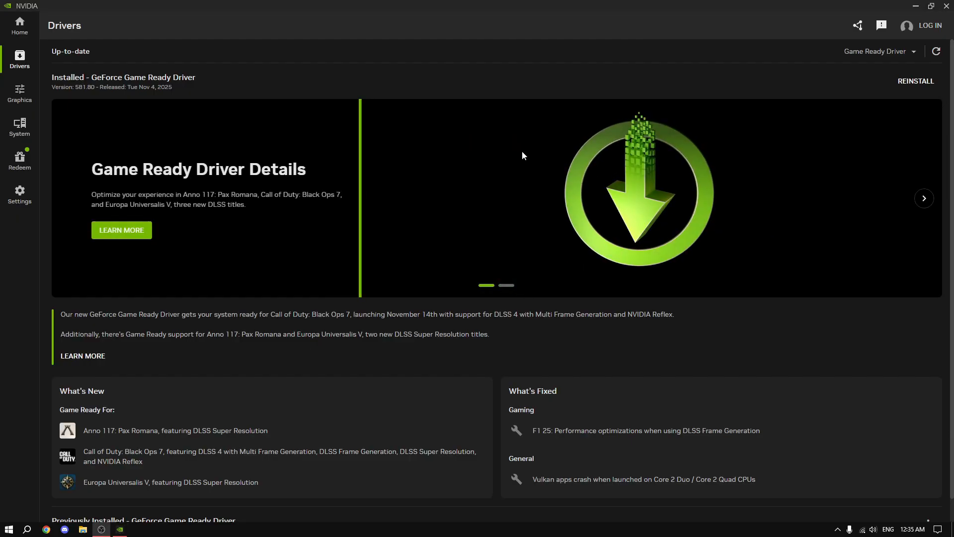